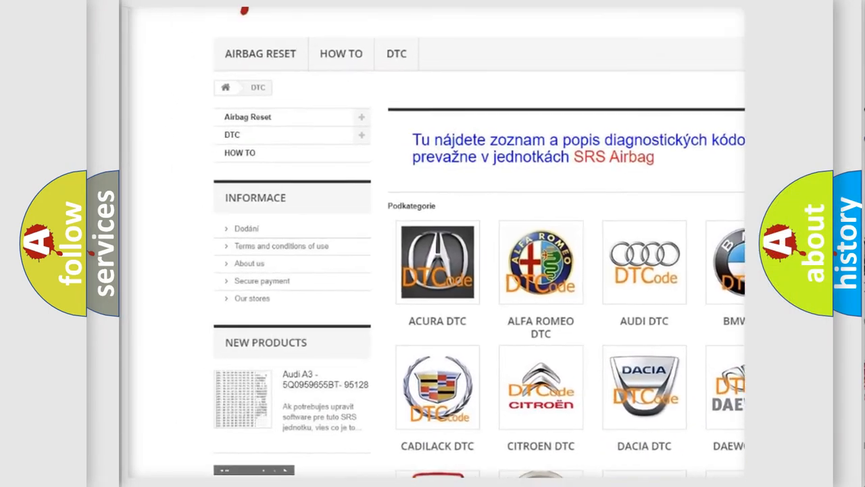
Step: Show the P0848 description: high switch signal to the PCM in 3rd gear for 2+ seconds
scroll("down", 3)
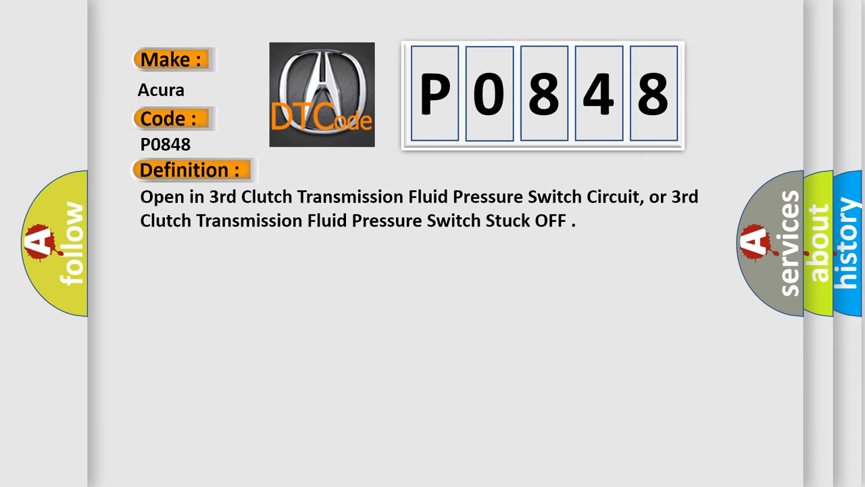
left_click(352, 169)
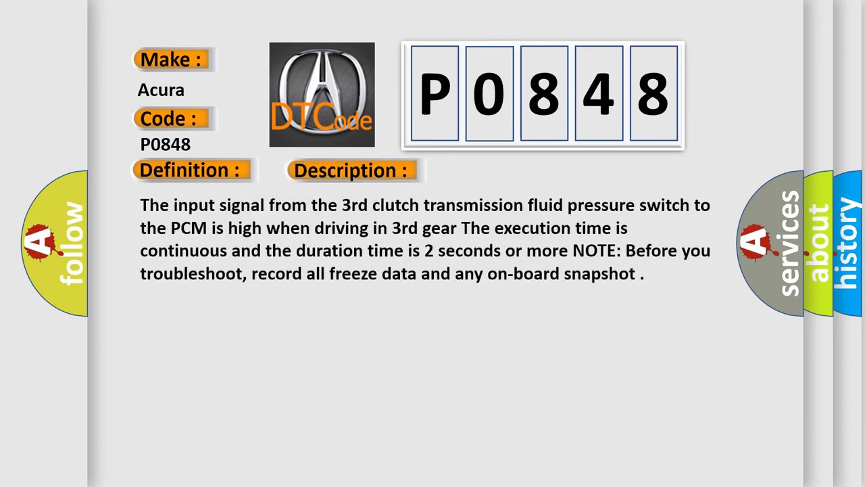